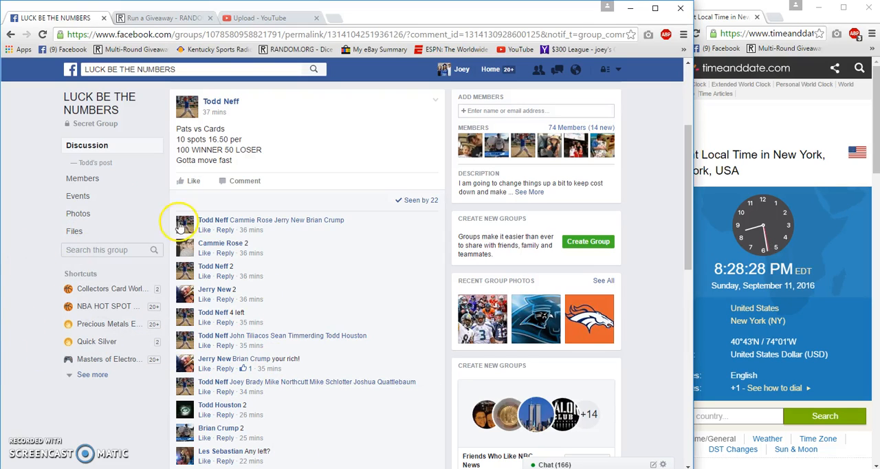
{"action": "mouse_move", "coordinate": [288, 149]}
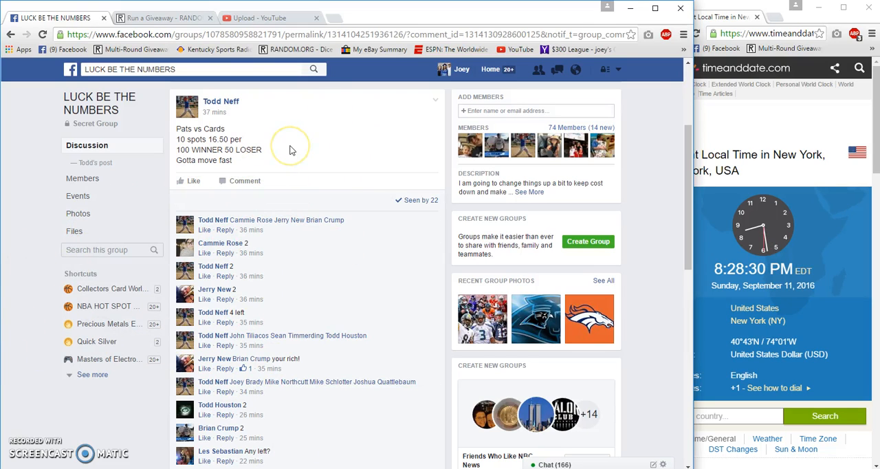
Review the thread's claimed spots, then set the LBTN Pats and Cards giveaway to 11 rounds
{"action": "scroll", "scroll_direction": "down", "scroll_amount": 3}
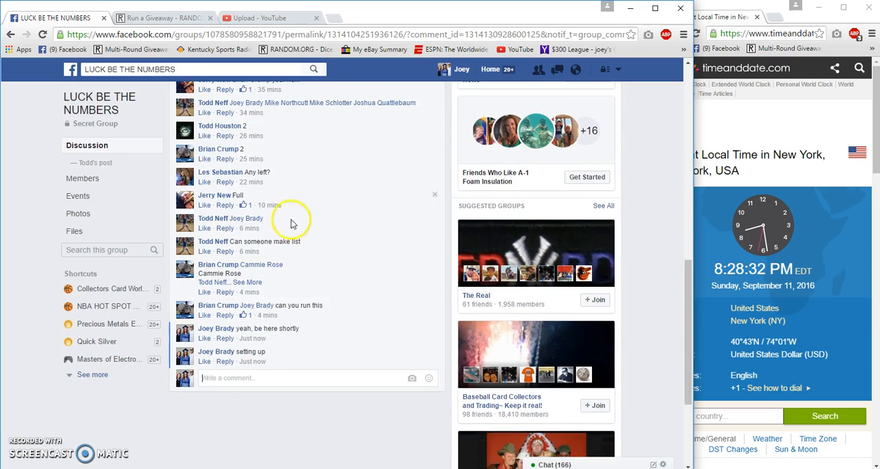
{"action": "left_click", "coordinate": [236, 281]}
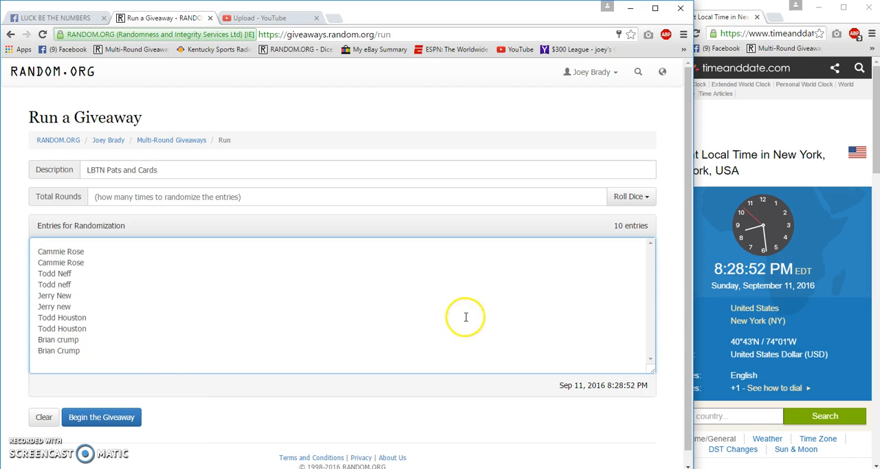
{"action": "left_click", "coordinate": [629, 195]}
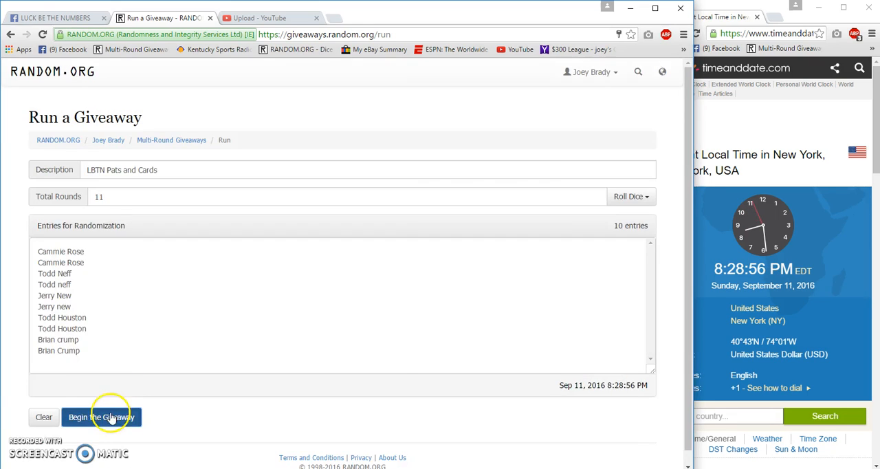
Begin the giveaway and draw every round through the final 11th until it reports Completed
{"action": "left_click", "coordinate": [102, 417]}
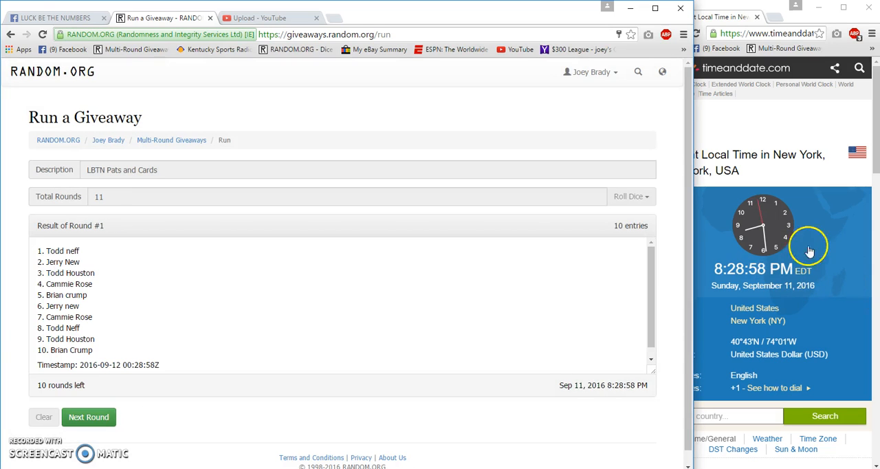
{"action": "left_click", "coordinate": [88, 416]}
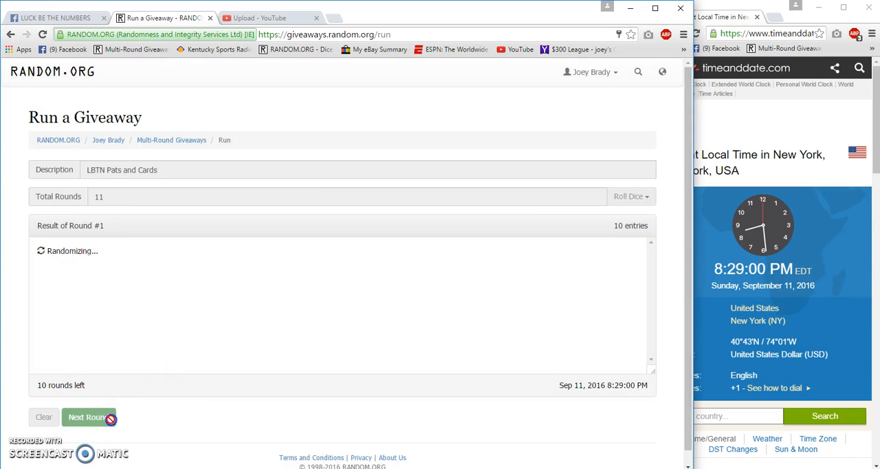
{"action": "left_click", "coordinate": [88, 416]}
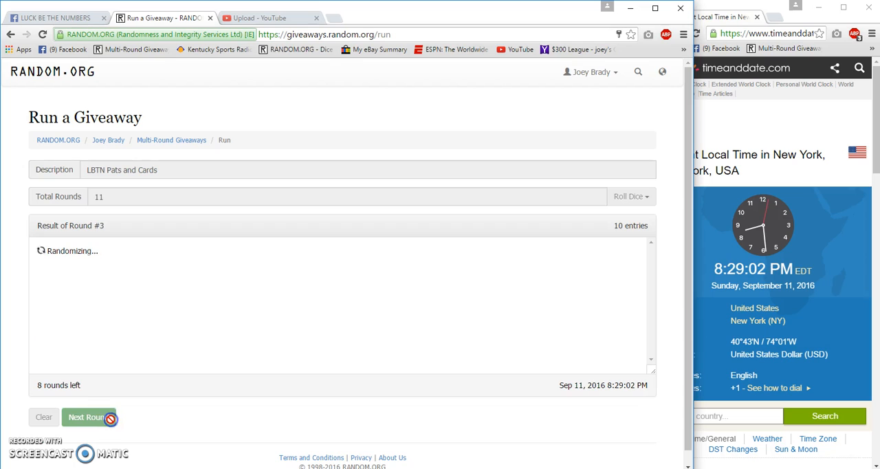
{"action": "left_click", "coordinate": [88, 417]}
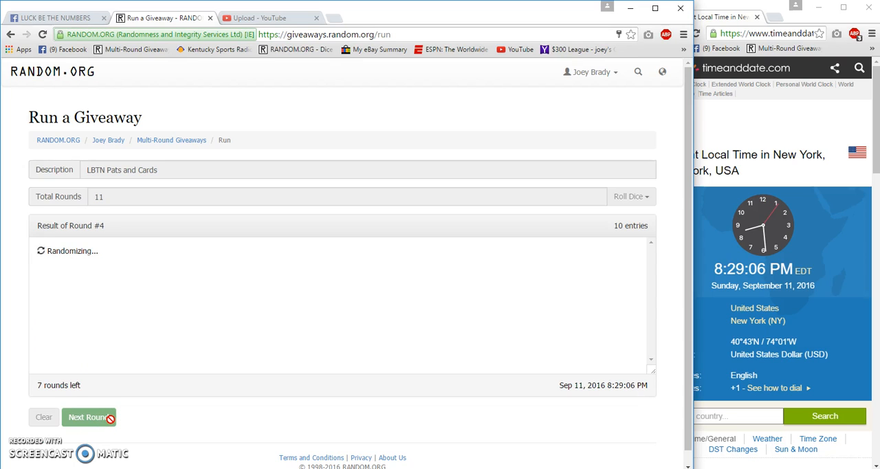
{"action": "left_click", "coordinate": [88, 416]}
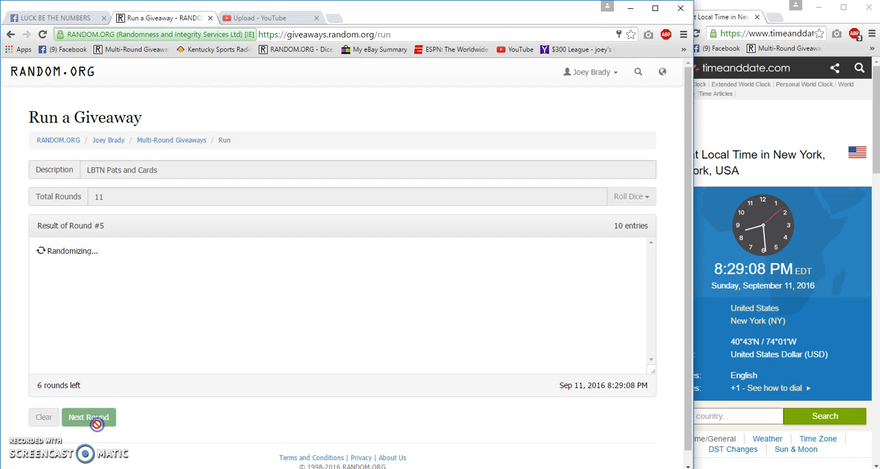
{"action": "left_click", "coordinate": [88, 417]}
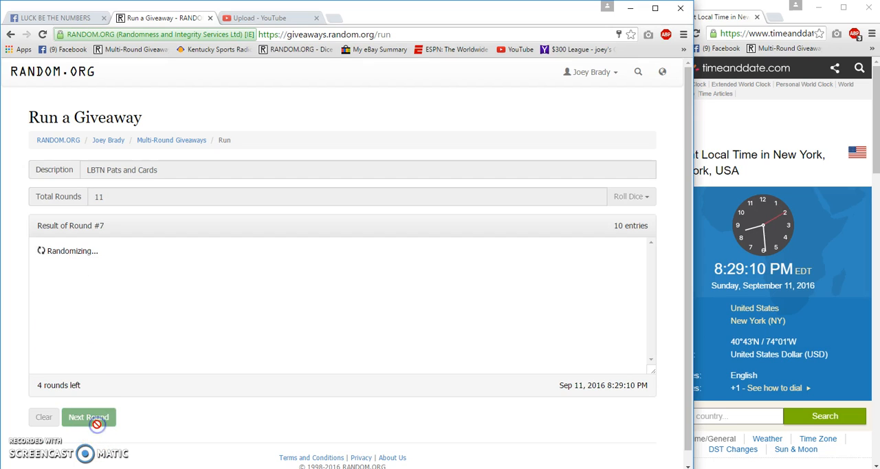
{"action": "left_click", "coordinate": [88, 416]}
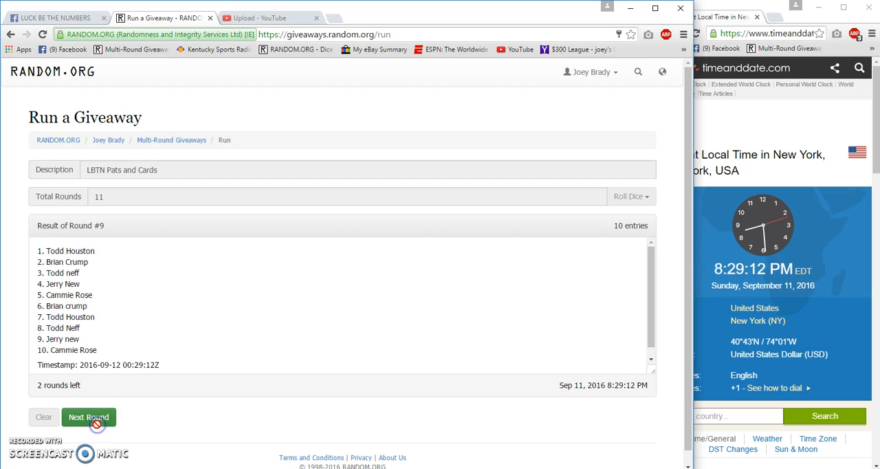
{"action": "left_click", "coordinate": [88, 417]}
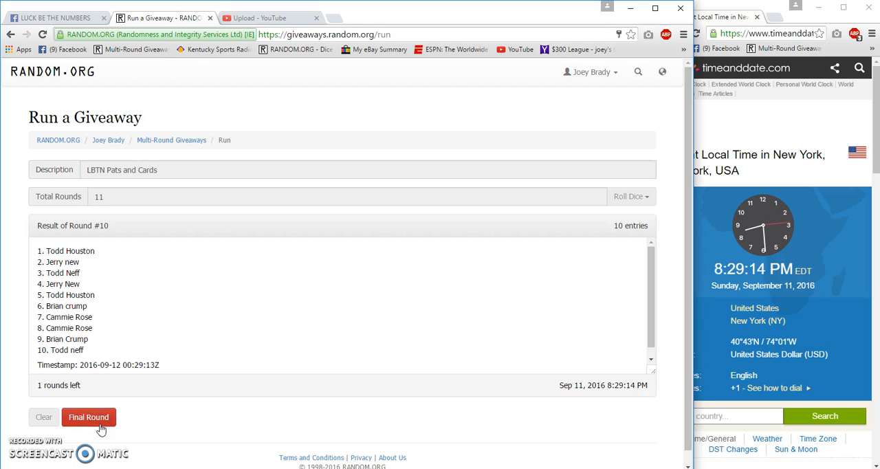
{"action": "left_click", "coordinate": [88, 416]}
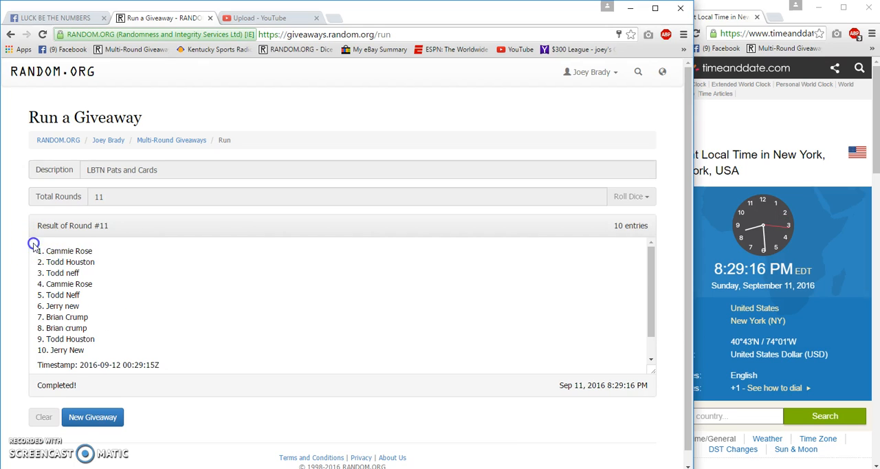
Copy the Round #11 result list and confirm giveaway code xieomw on the verification page
{"action": "right_click", "coordinate": [81, 309]}
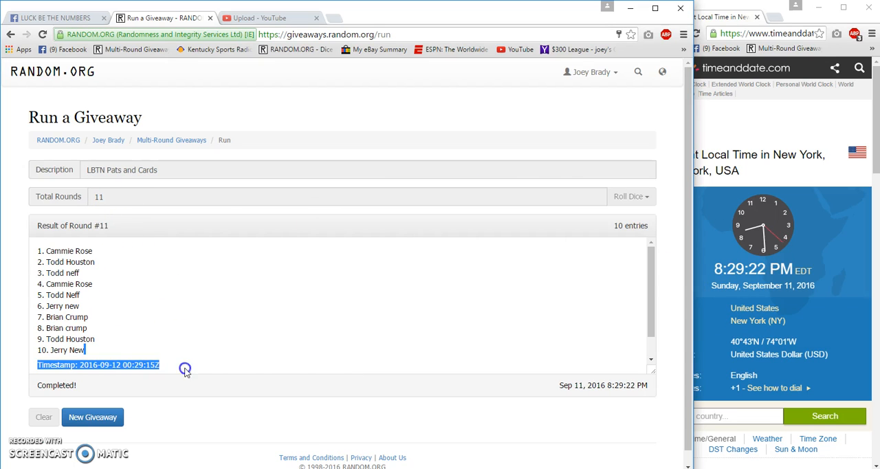
{"action": "scroll", "scroll_direction": "down", "scroll_amount": 3}
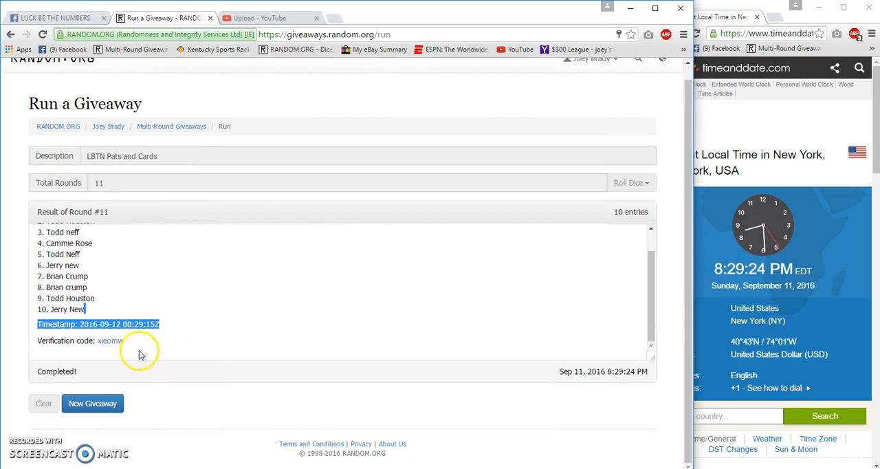
{"action": "left_click", "coordinate": [109, 341]}
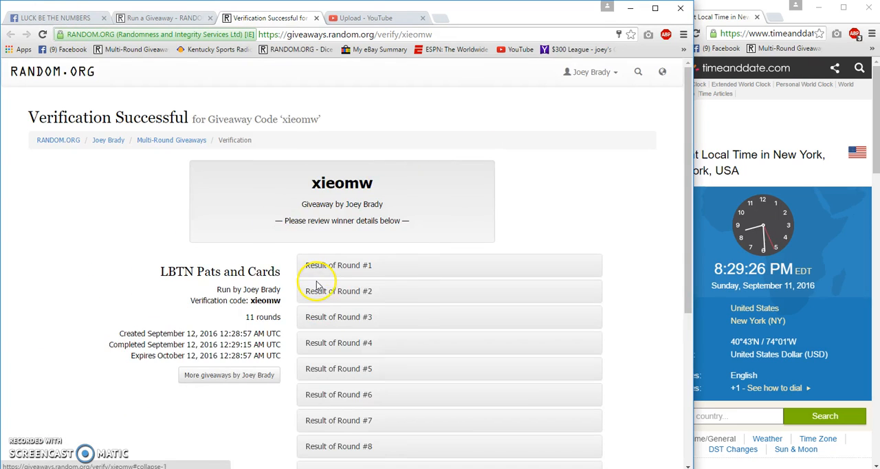
{"action": "left_click", "coordinate": [55, 17]}
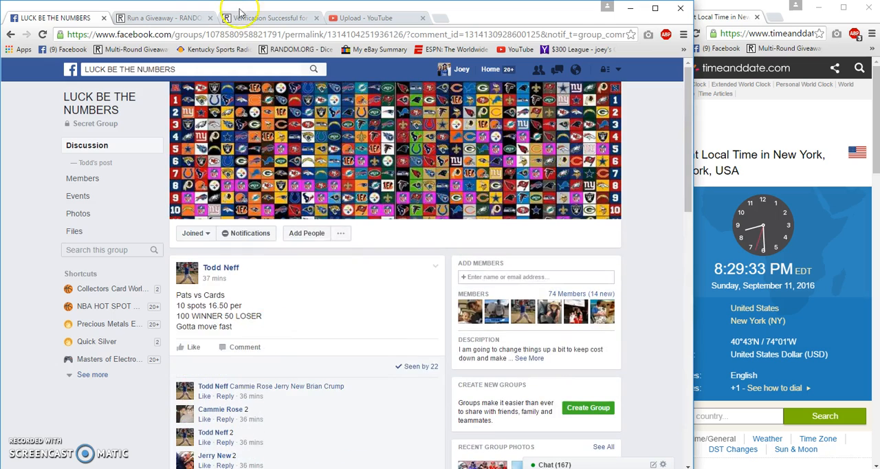
Post the ten-name result list, the xieomw verification link and a Done note in the thread
{"action": "left_click", "coordinate": [268, 16]}
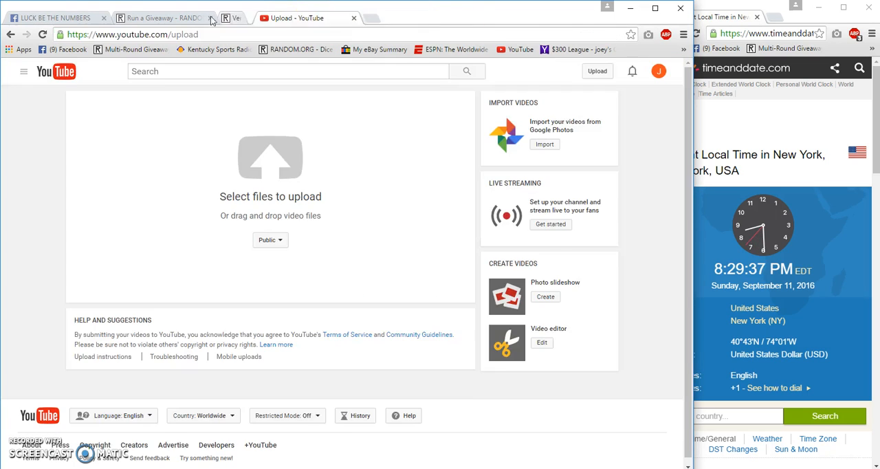
{"action": "left_click", "coordinate": [52, 17]}
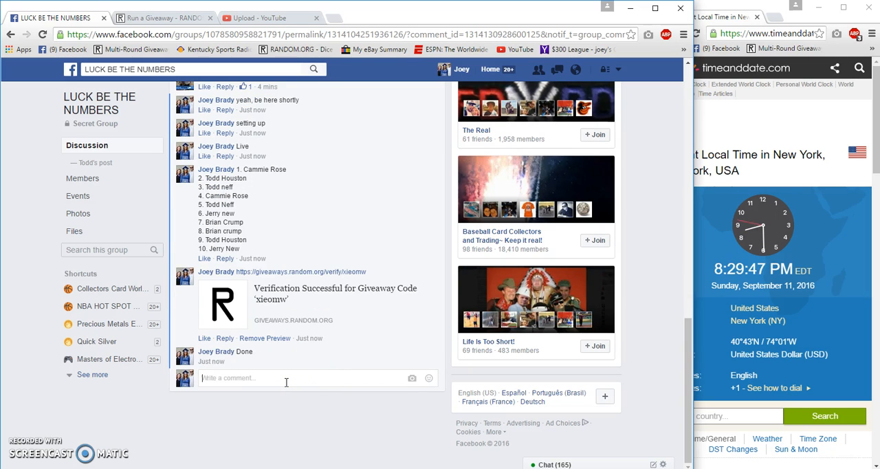
{"action": "mouse_move", "coordinate": [253, 361]}
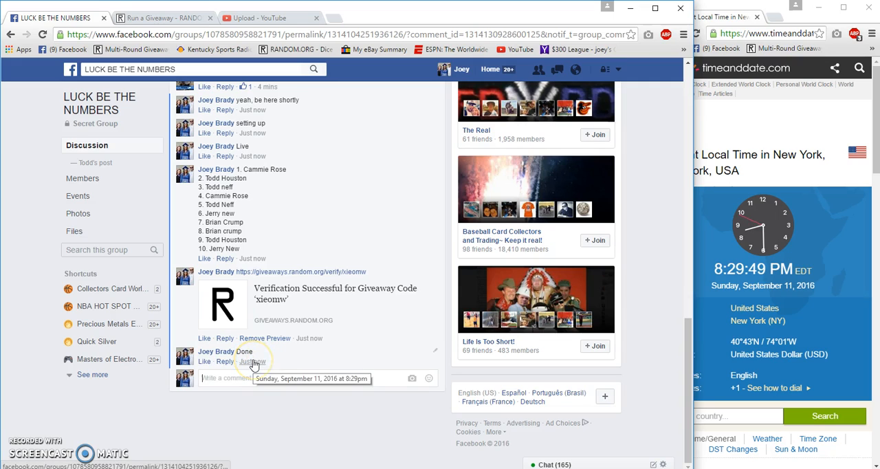